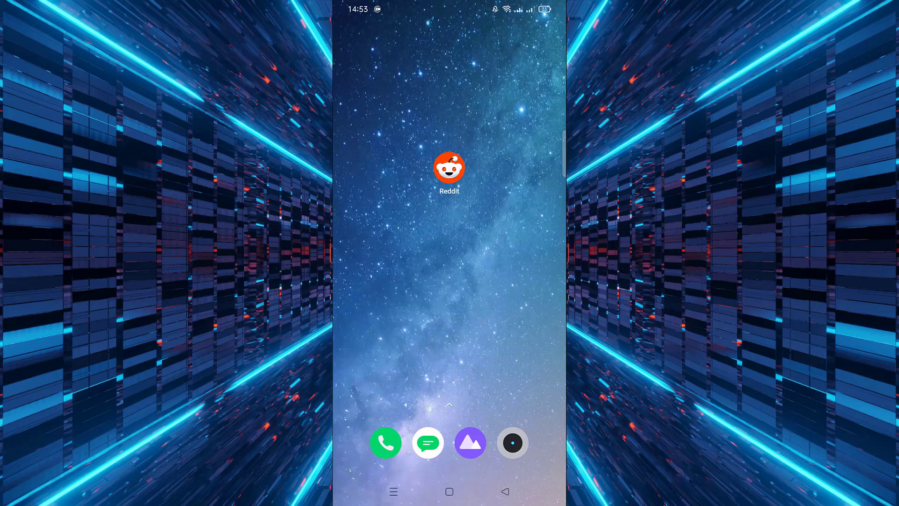
Step: Launch Reddit, bring up the profile drawer and reach the Settings page
{"action": "left_click", "coordinate": [448, 169]}
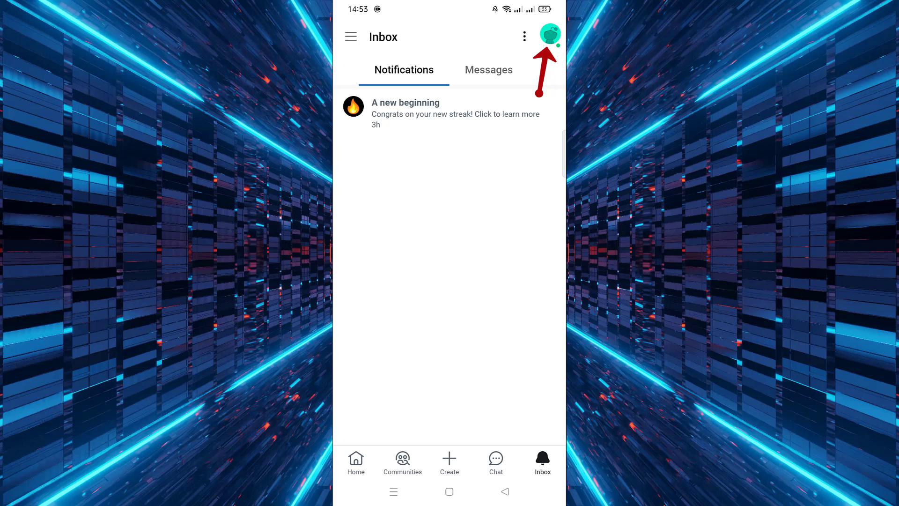
{"action": "left_click", "coordinate": [549, 35]}
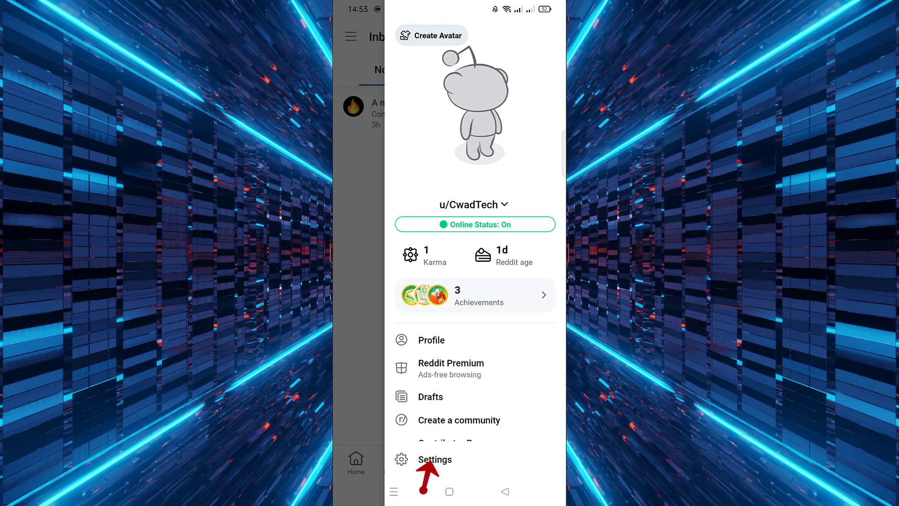
{"action": "left_click", "coordinate": [434, 459]}
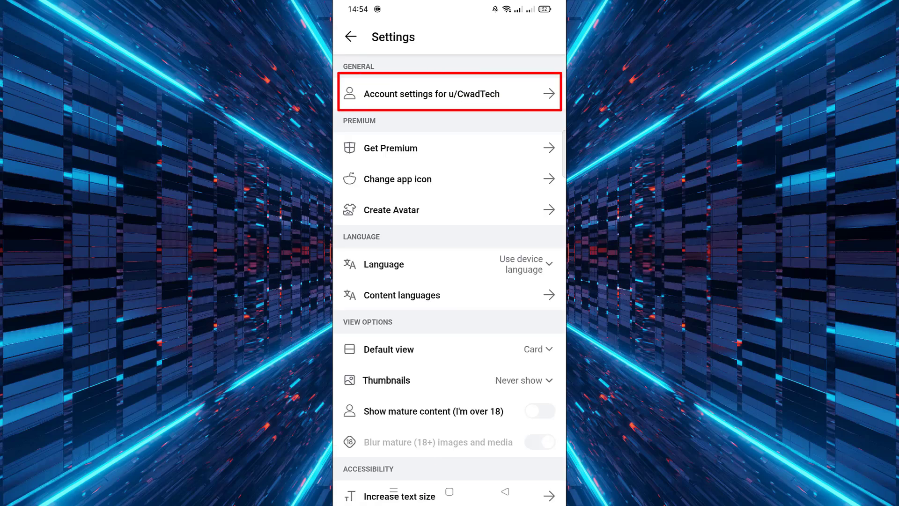
Step: From Account settings, switch to Anonymous Browsing via the Accounts sheet
{"action": "left_click", "coordinate": [448, 94]}
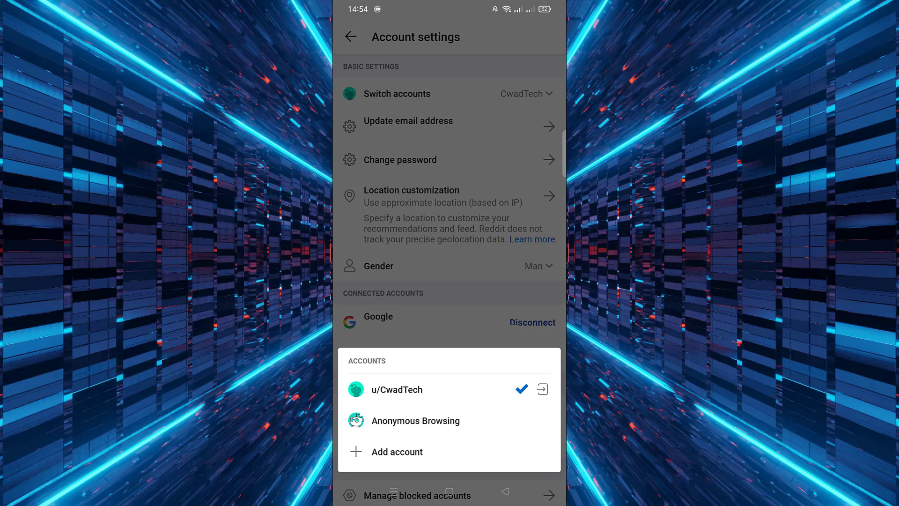
{"action": "left_click", "coordinate": [415, 420]}
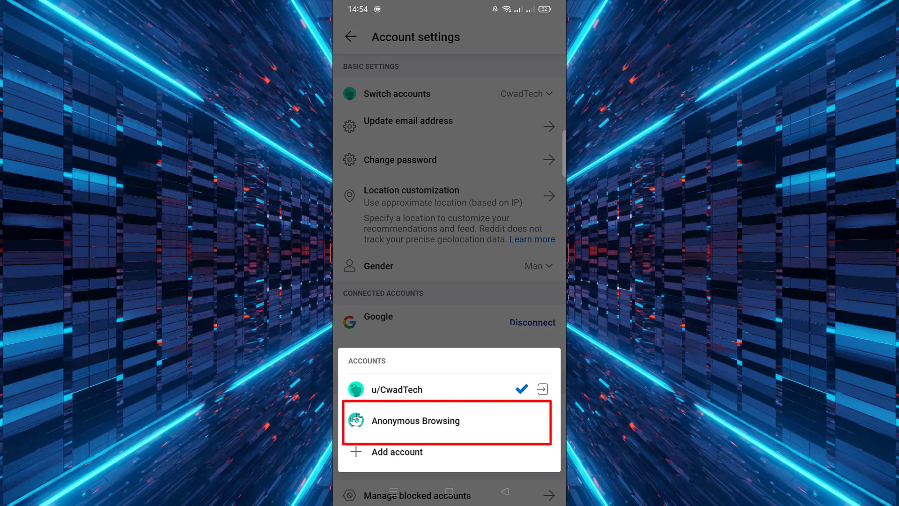